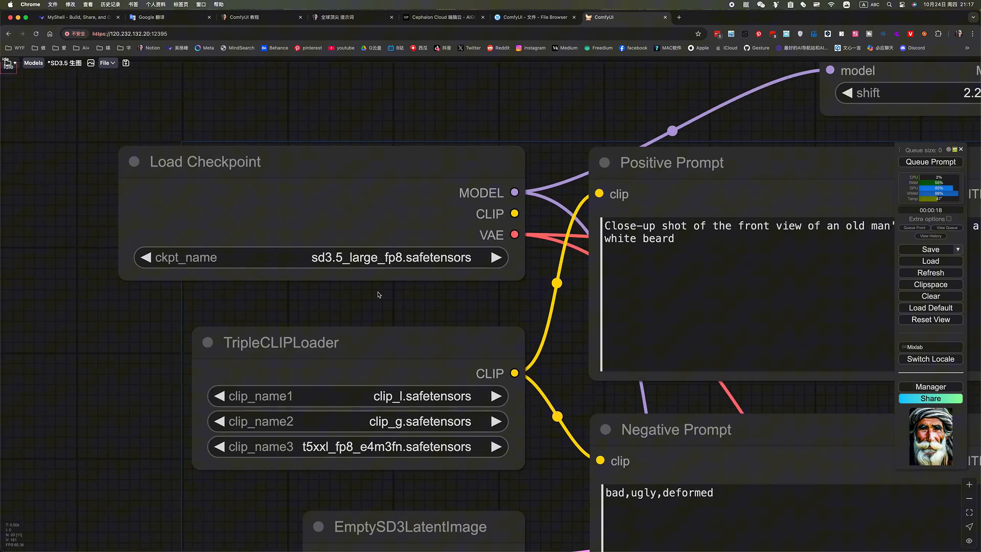
# Zoom onto the two Load Image nodes showing the turbaned old man portraits side by side
pyautogui.scroll(-3)
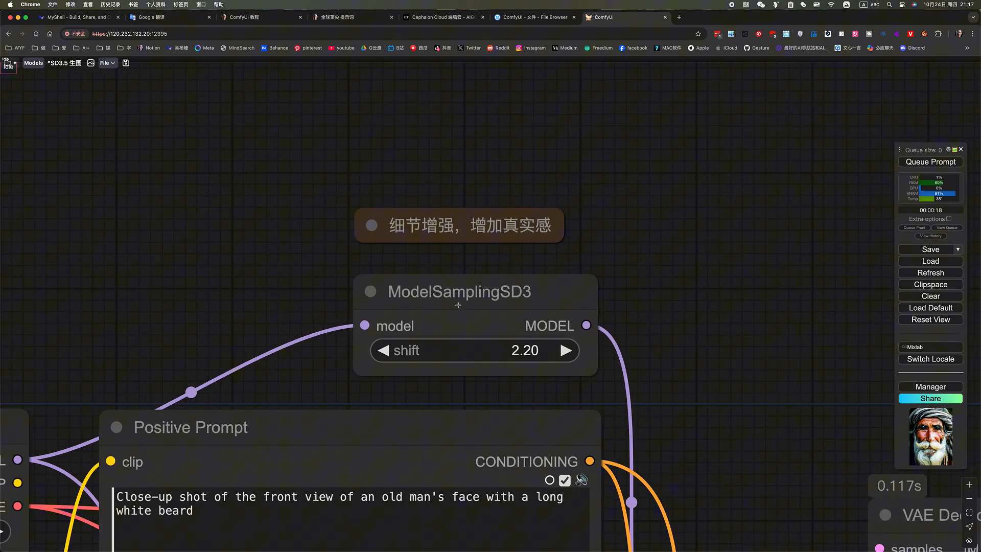
pyautogui.click(459, 292)
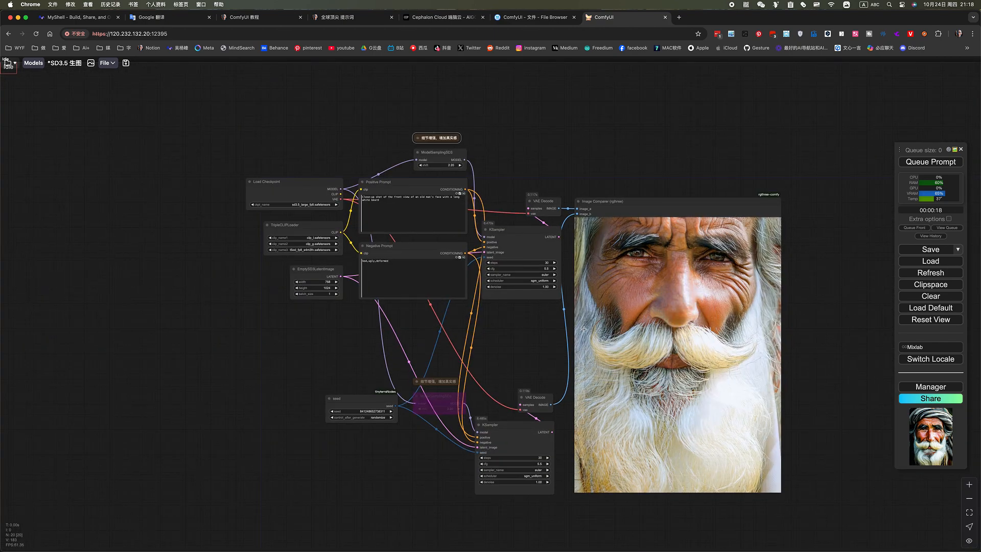
pyautogui.scroll(3)
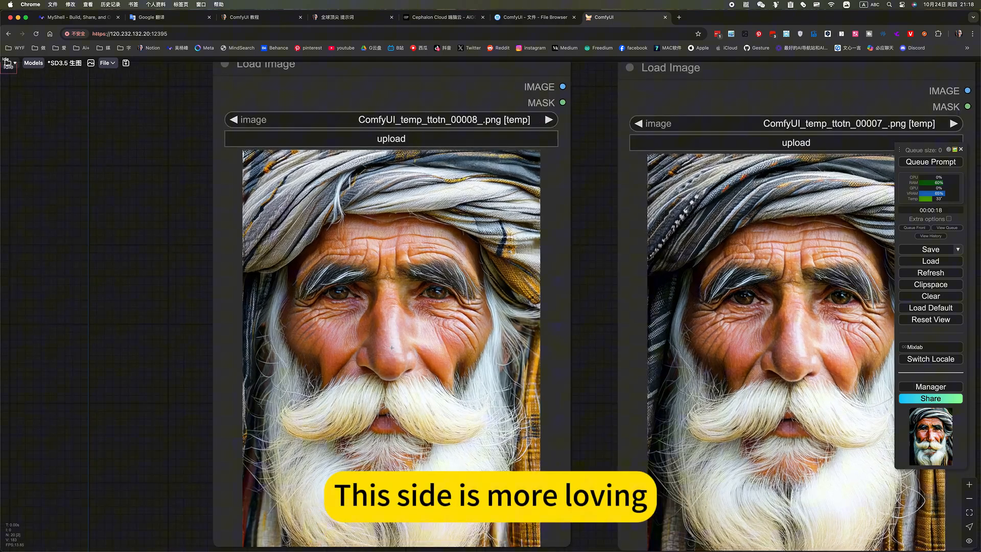
pyautogui.scroll(3)
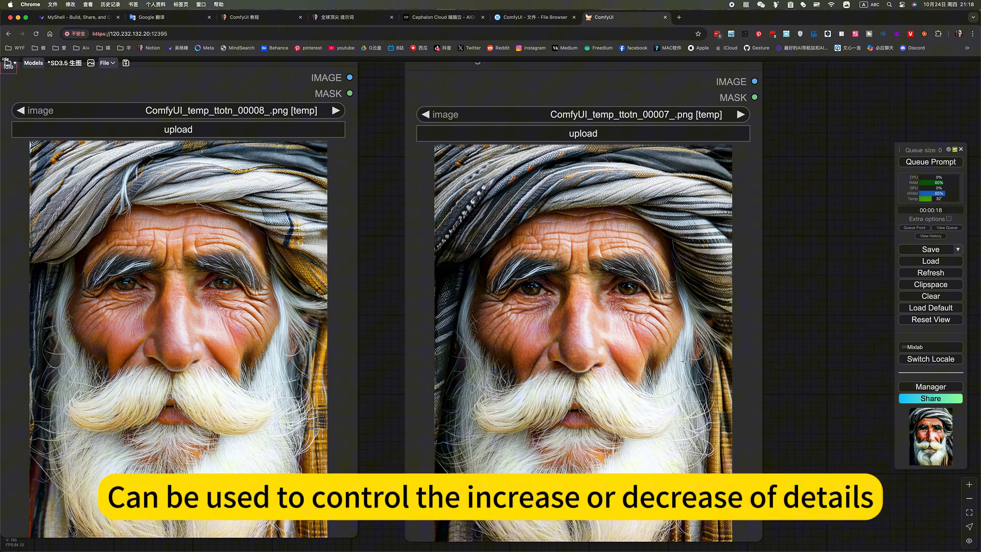
pyautogui.moveTo(797, 366)
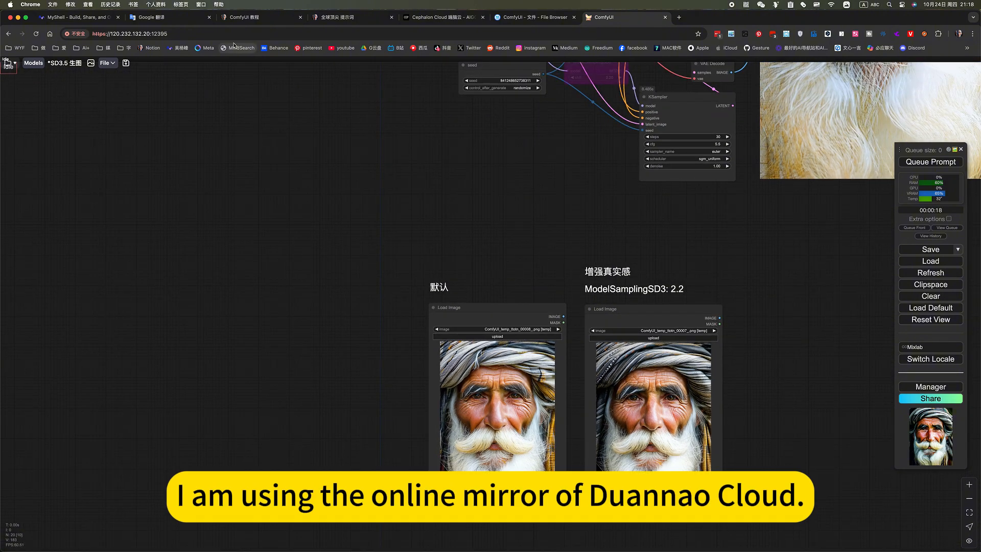
pyautogui.click(442, 17)
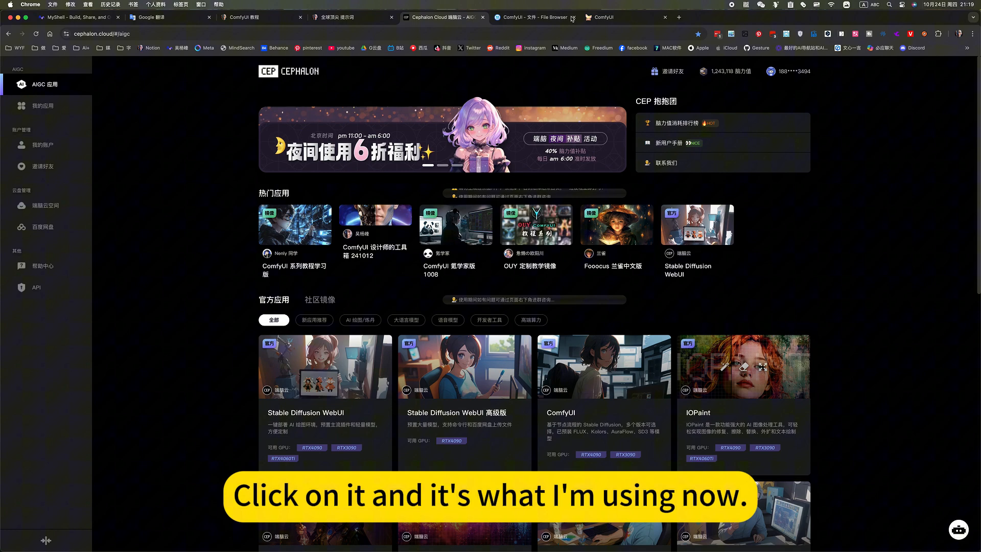
pyautogui.click(614, 17)
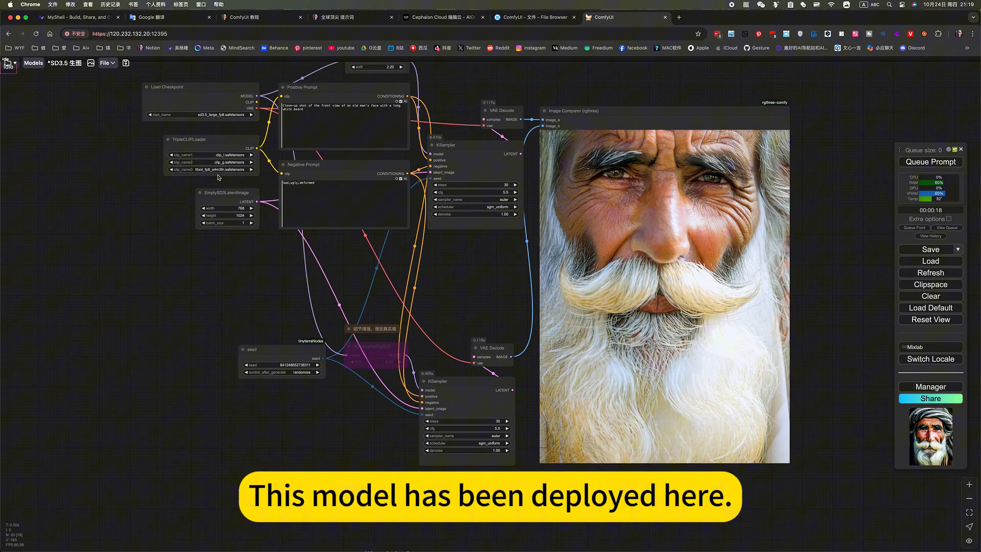
# Show the saved folder holding the FLUX GGUF Hyper + Lora quick-generation workflow
pyautogui.click(9, 64)
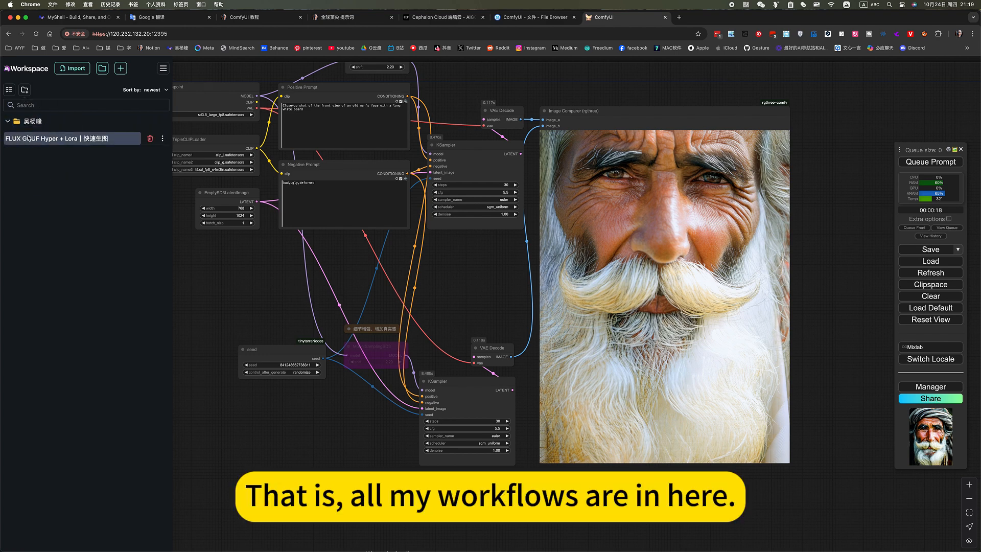
pyautogui.moveTo(118, 151)
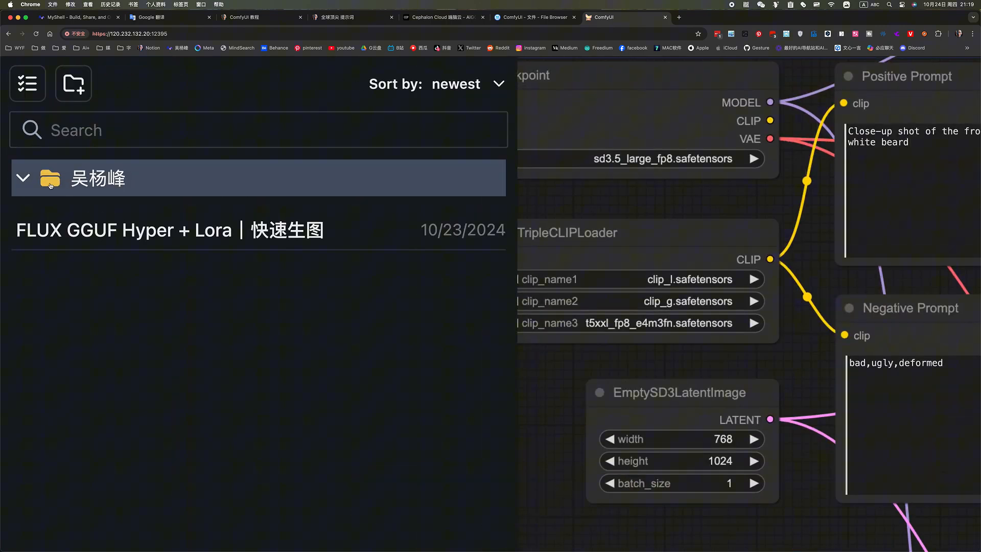
pyautogui.click(170, 229)
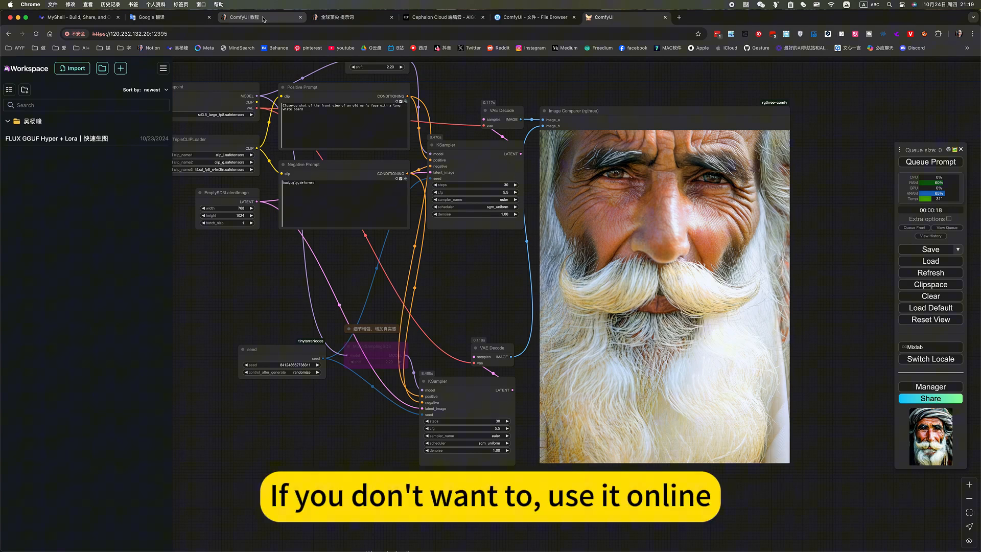
pyautogui.moveTo(256, 17)
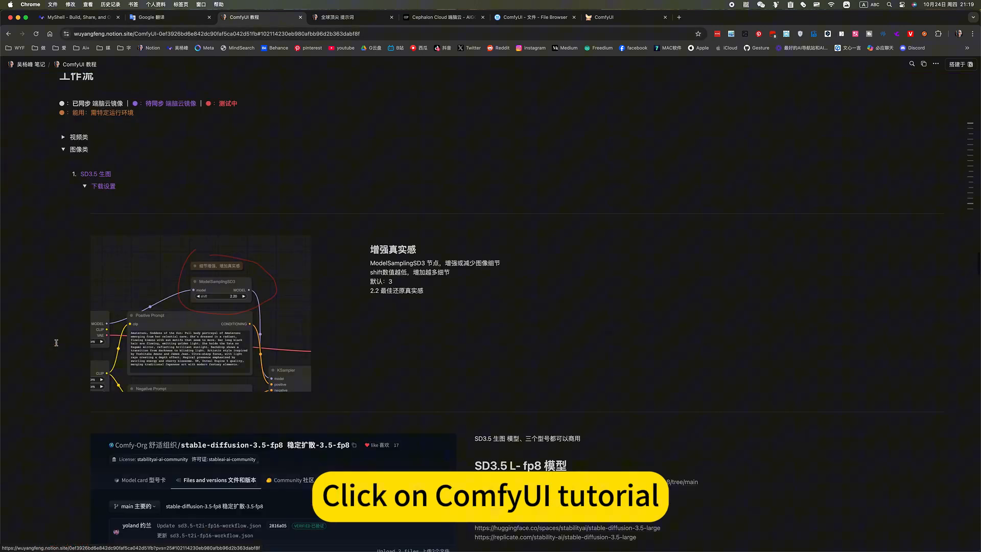
# Collapse and re-expand the 图像类 image workflow category in the Notion tutorial
pyautogui.scroll(3)
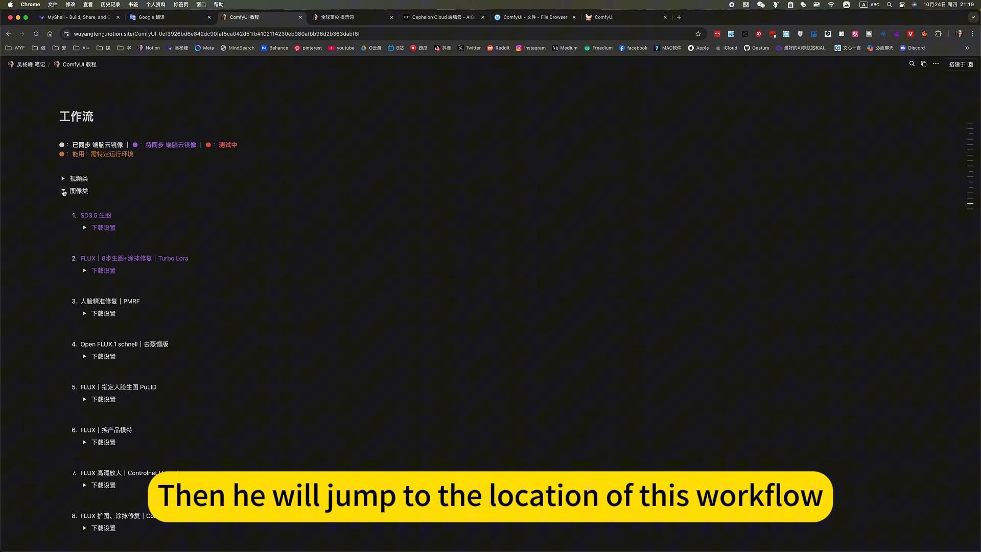
pyautogui.click(62, 192)
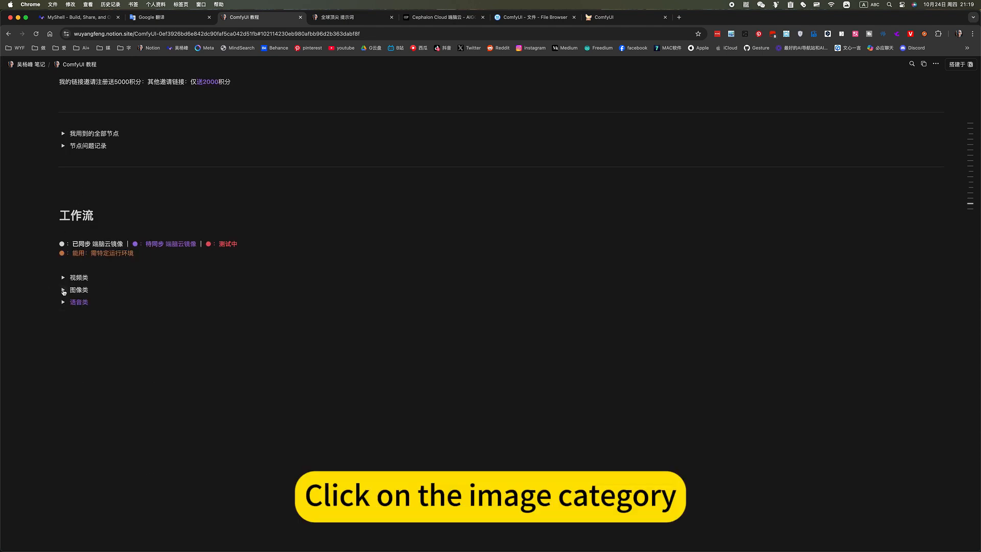
pyautogui.click(62, 290)
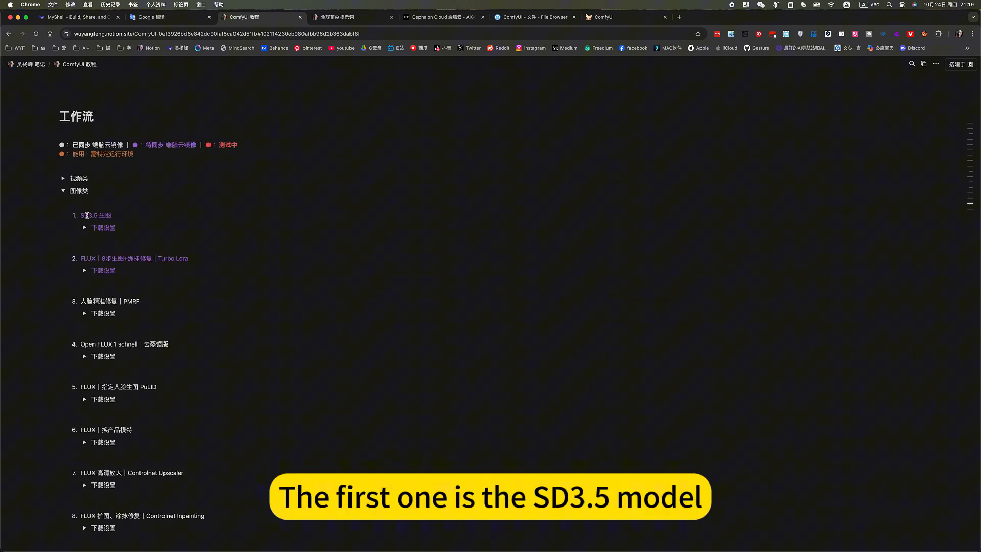
# Expand the SD3.5 生图 download settings and scroll through them
pyautogui.click(84, 227)
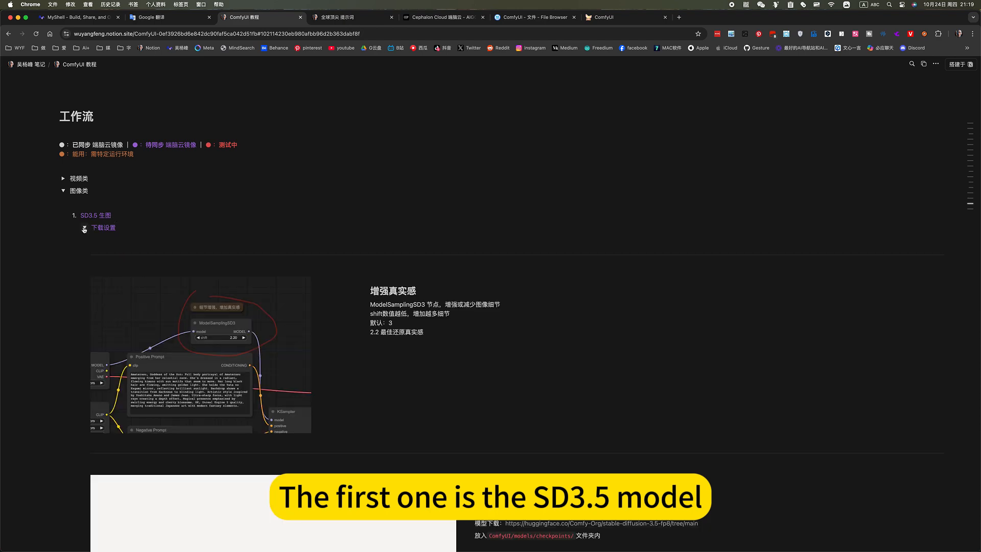
pyautogui.scroll(-3)
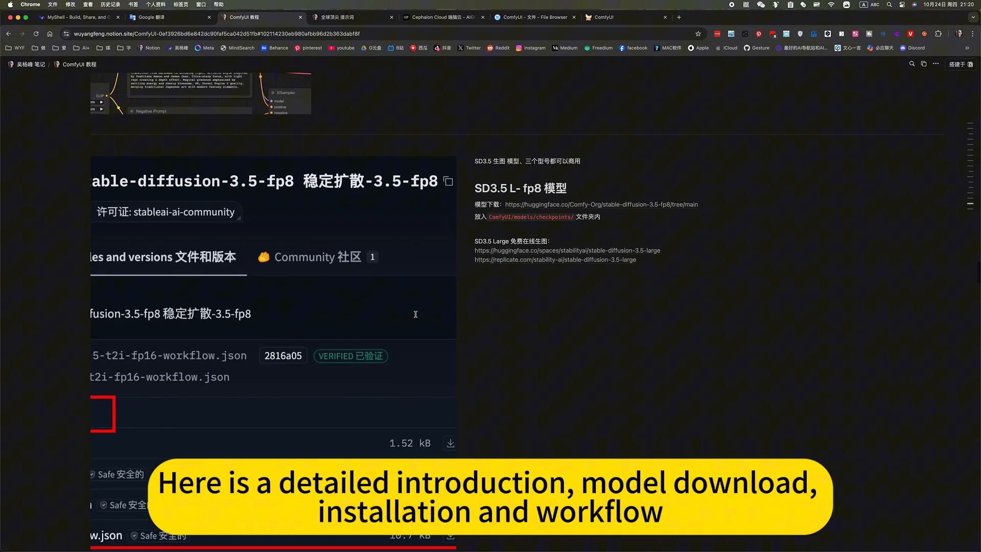
pyautogui.scroll(-3)
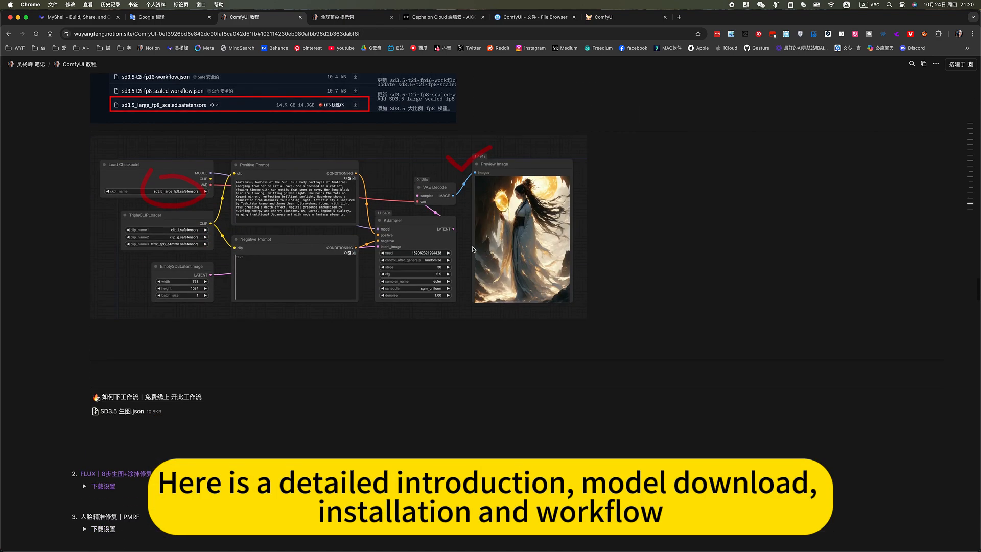
pyautogui.scroll(3)
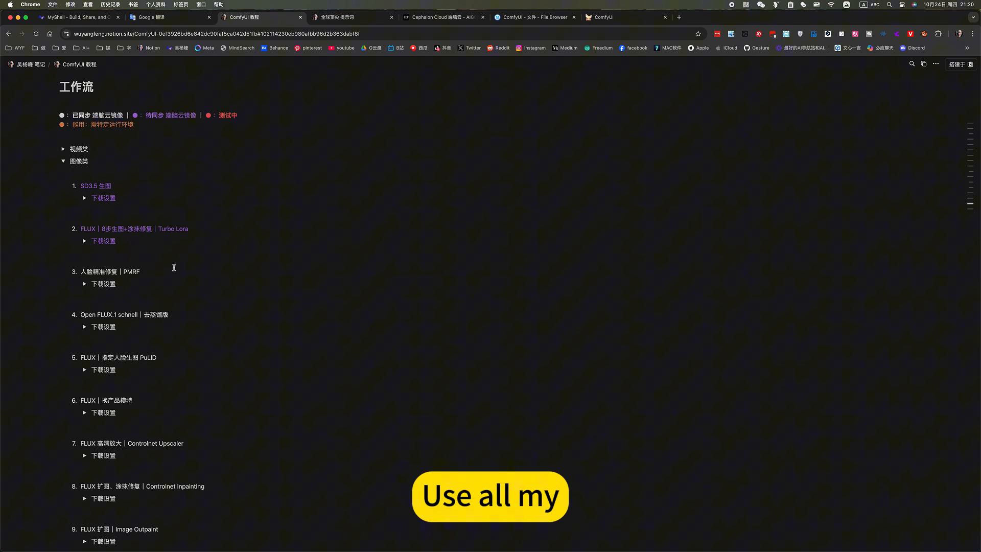
pyautogui.scroll(3)
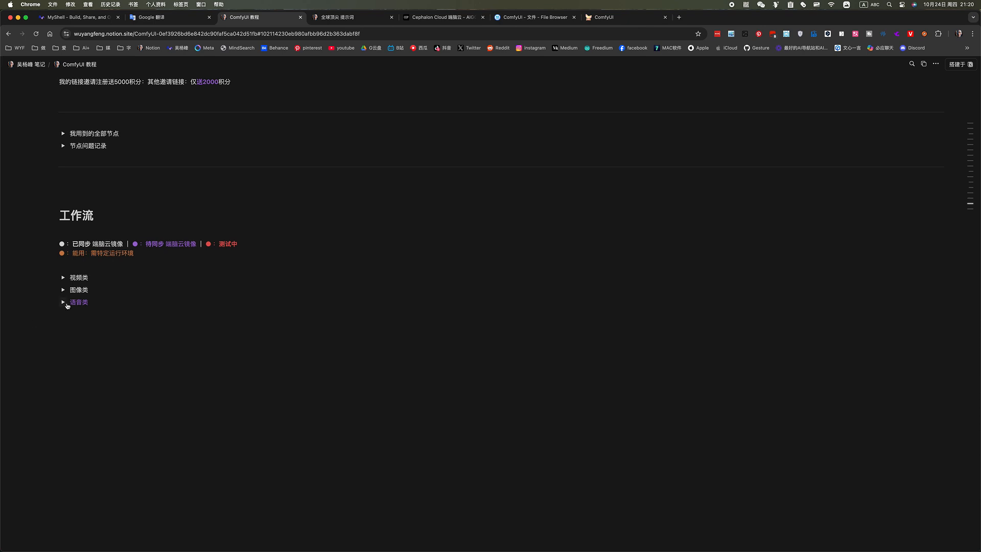
# Browse the five voice workflows under 语音类, then return to the ComfyUI tab
pyautogui.click(63, 302)
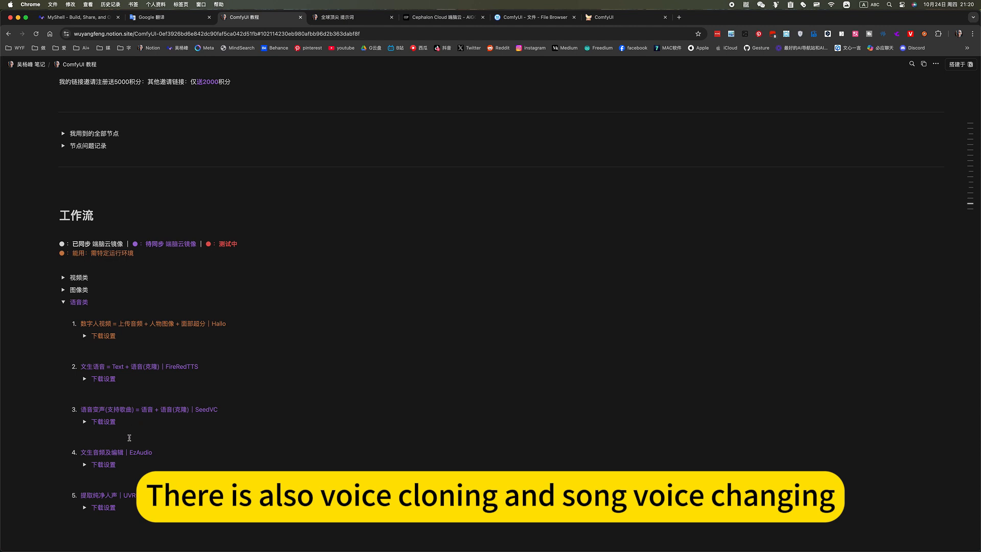
pyautogui.scroll(-3)
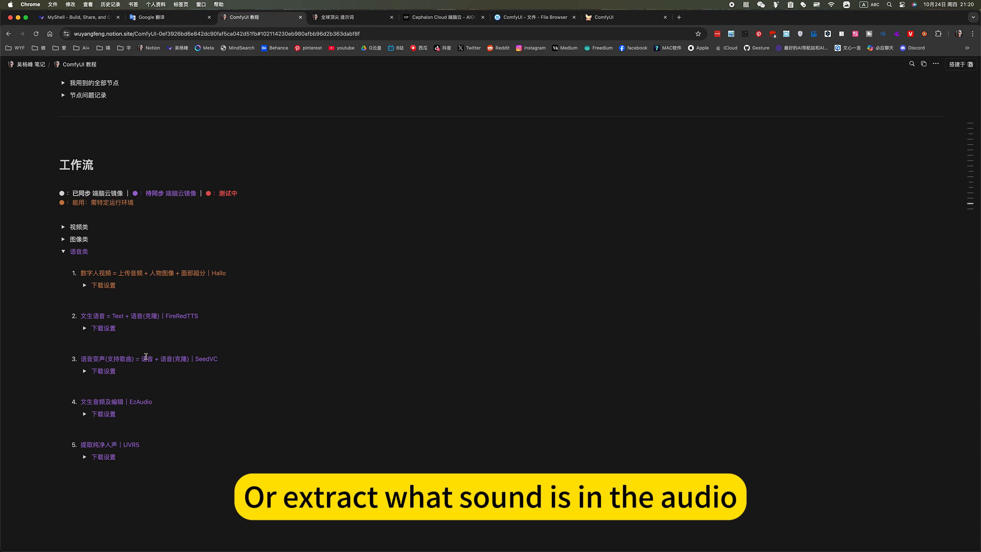
pyautogui.scroll(3)
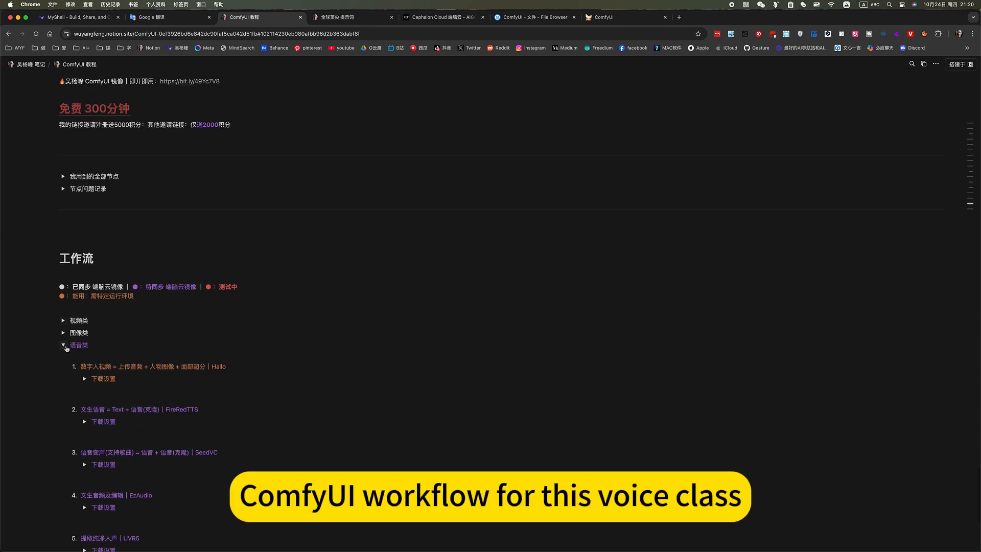
pyautogui.scroll(3)
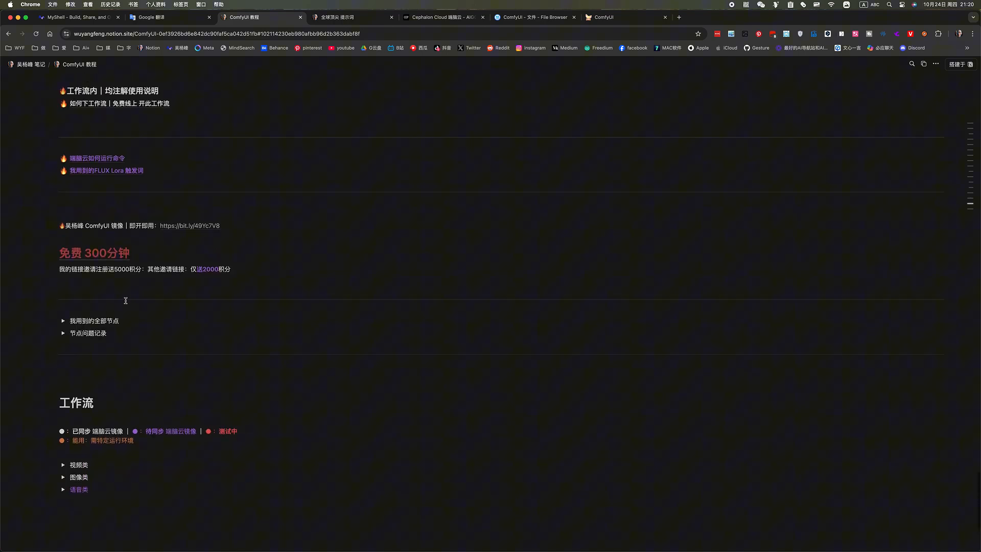
pyautogui.scroll(-3)
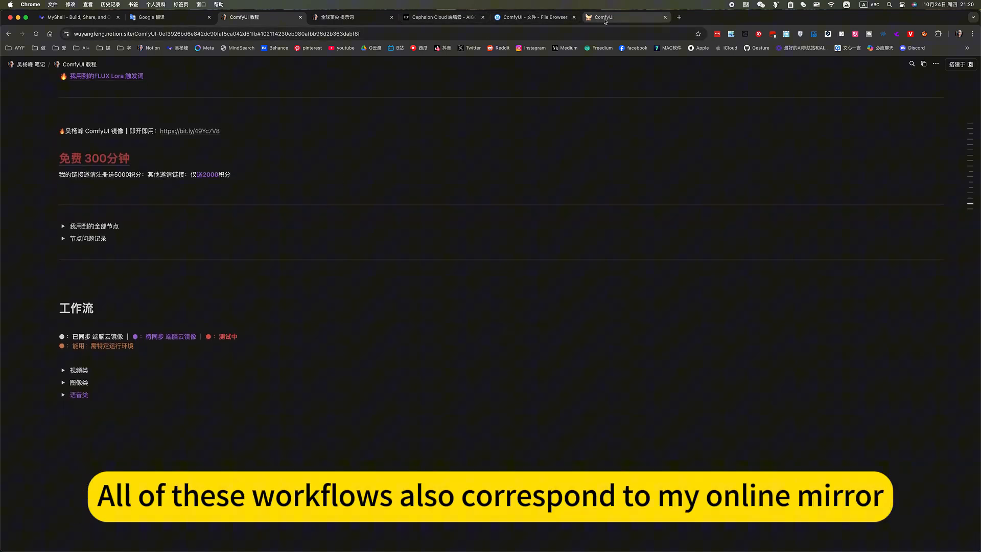
pyautogui.click(623, 17)
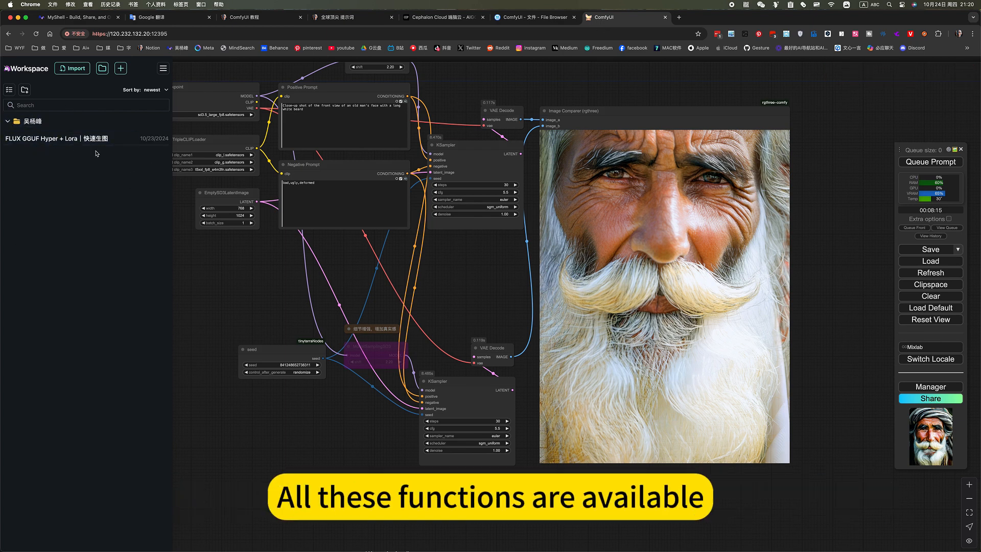
pyautogui.moveTo(72, 138)
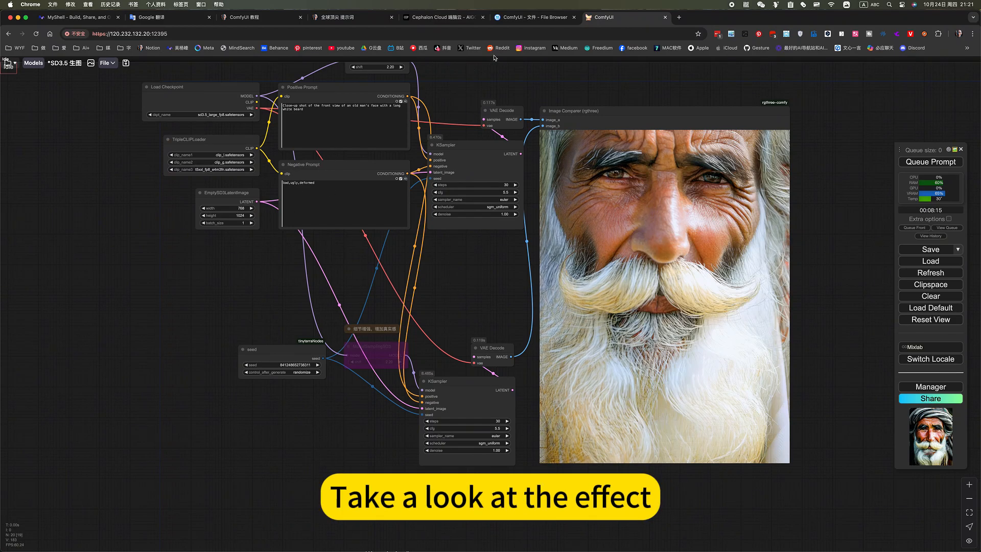
# Switch to the Notion gallery of top image prompts
pyautogui.click(351, 17)
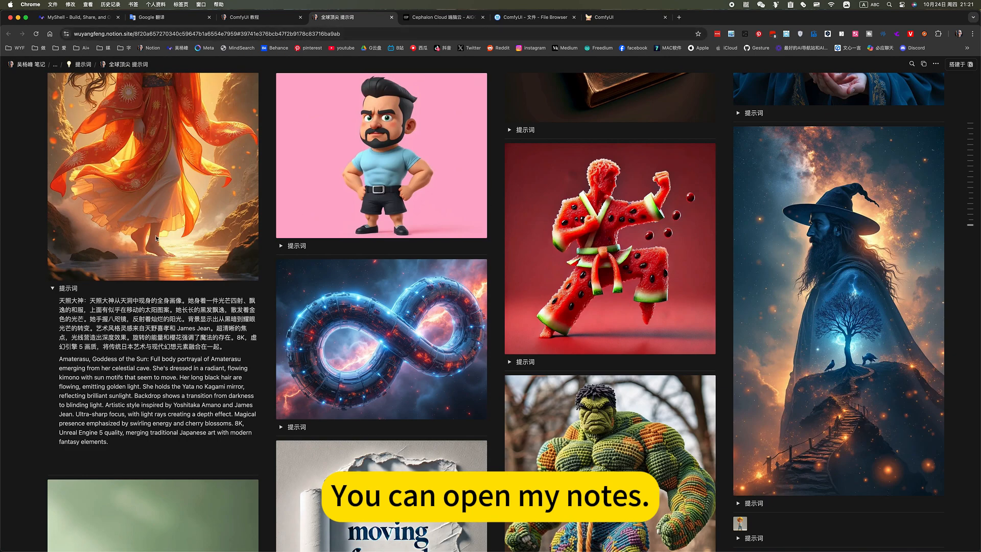
# Find the English Amaterasu, Goddess of the Sun prompt in the gallery, then return to ComfyUI
pyautogui.scroll(3)
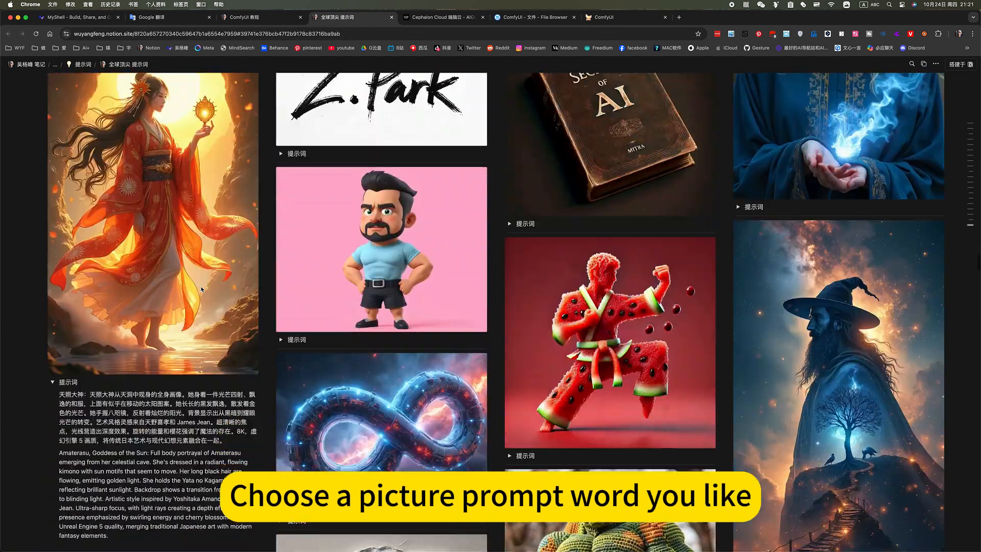
pyautogui.scroll(-3)
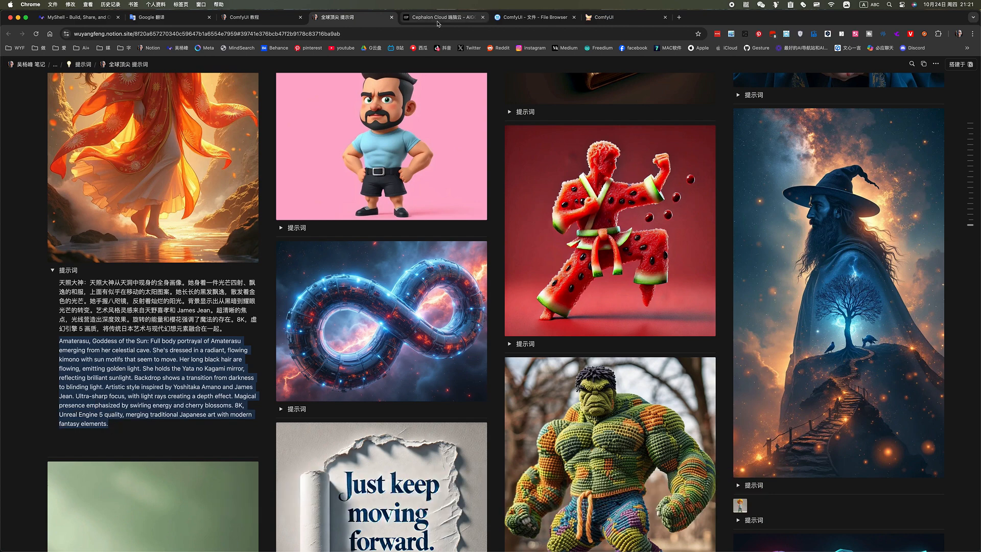
pyautogui.click(624, 17)
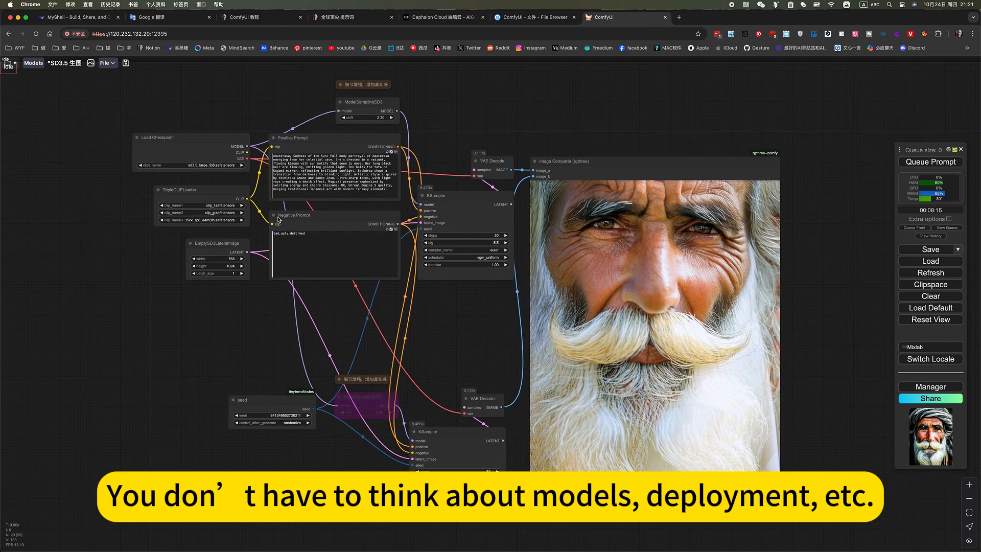
# Queue the SD3.5 workflow to render the Amaterasu positive prompt
pyautogui.click(930, 162)
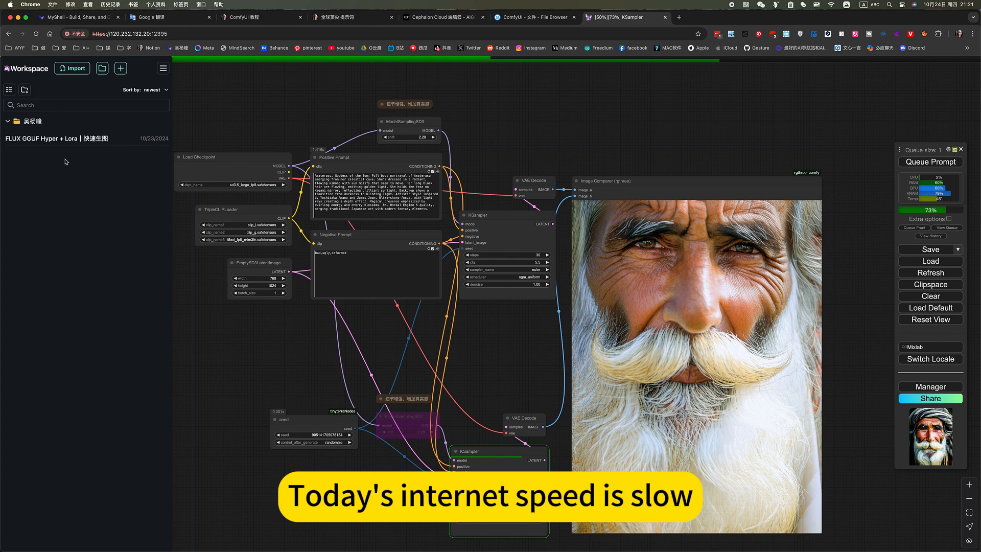
pyautogui.moveTo(60, 139)
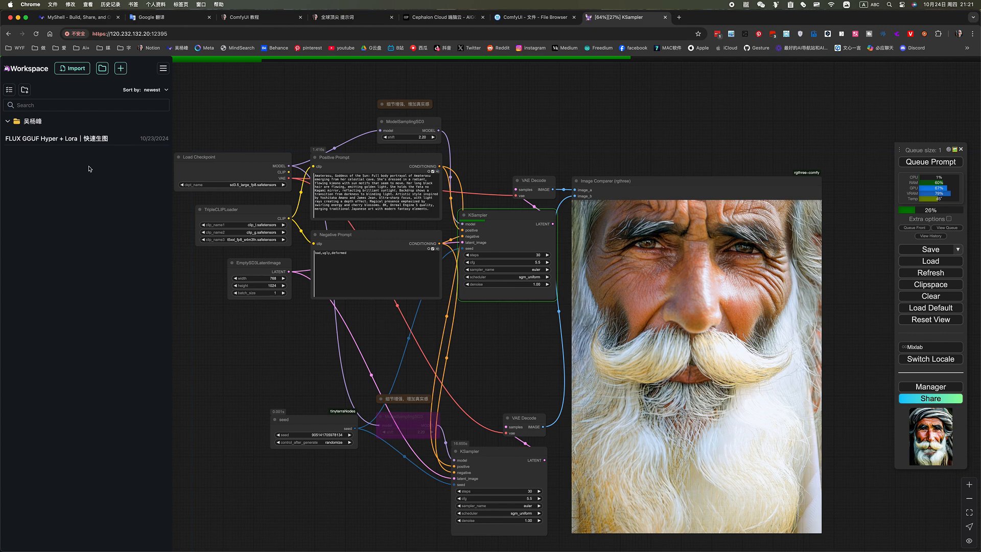
# Expand the saved workflow folder and its 语音类 audio category showing five voice workflows
pyautogui.click(37, 137)
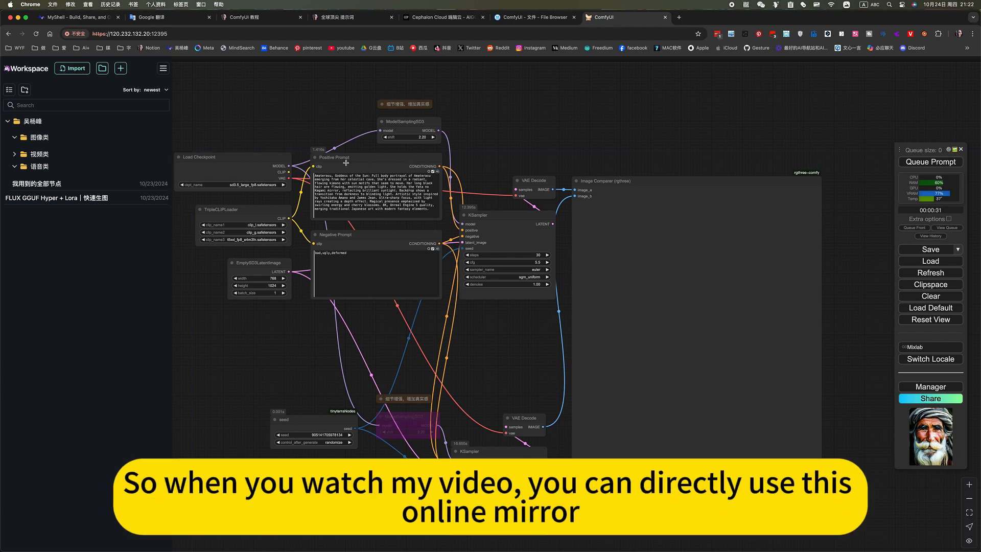
pyautogui.moveTo(624, 173)
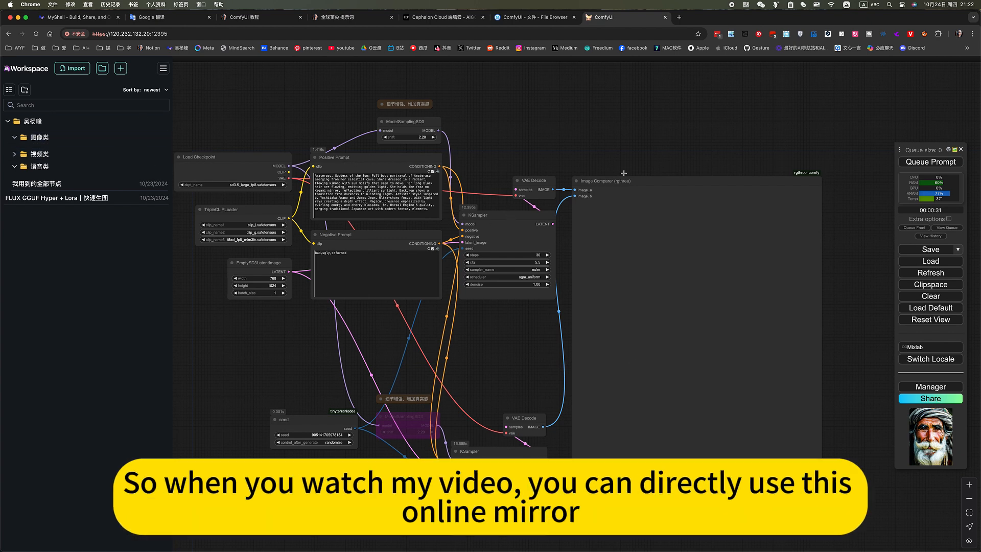
pyautogui.click(39, 136)
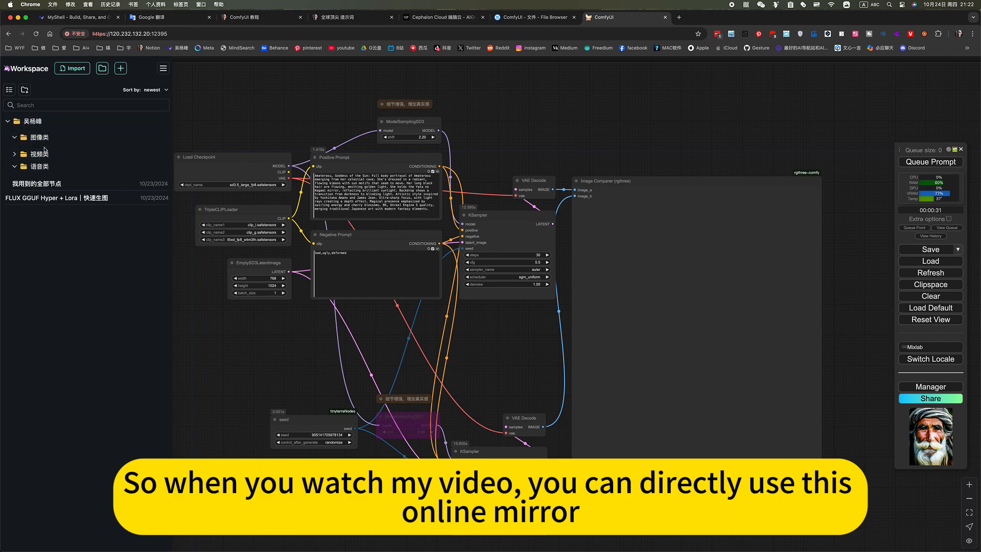
pyautogui.click(39, 153)
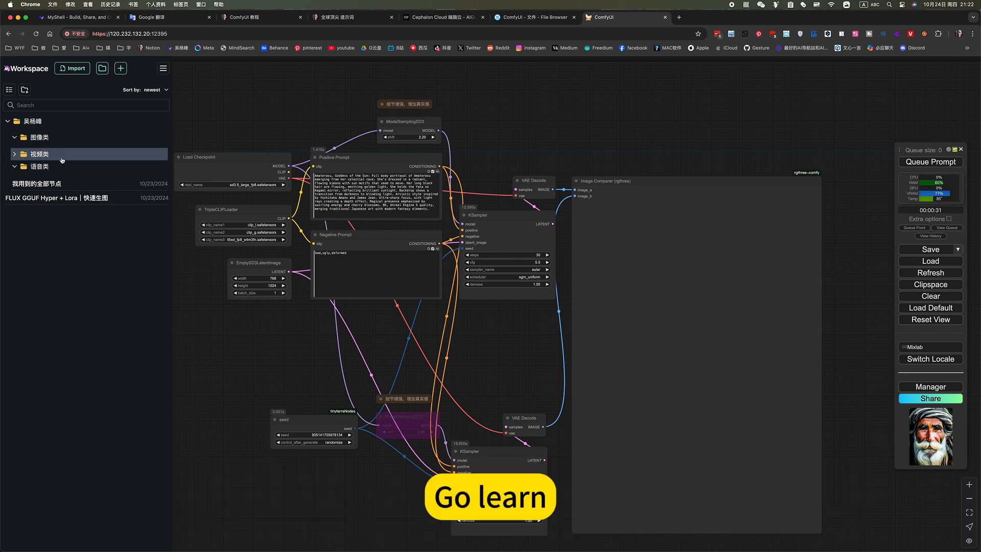
pyautogui.click(40, 166)
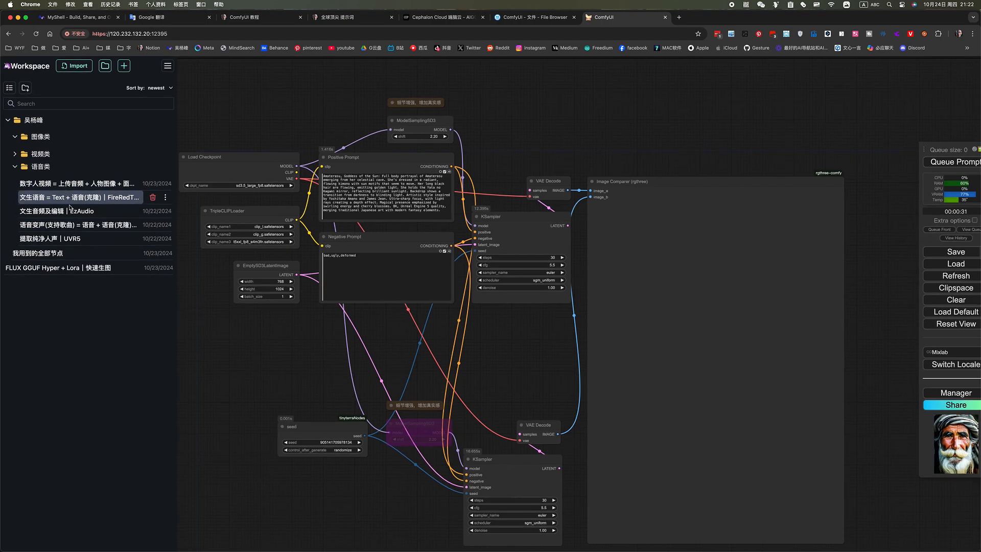
pyautogui.scroll(3)
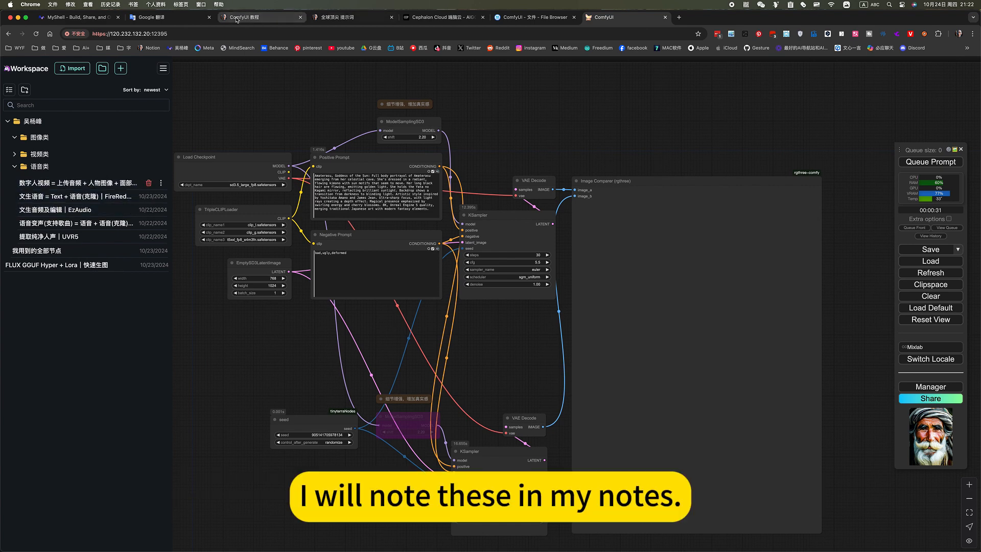
# In the ComfyUI 教程 notes, expand 语音类 and scroll through each voice workflow's download settings
pyautogui.click(256, 17)
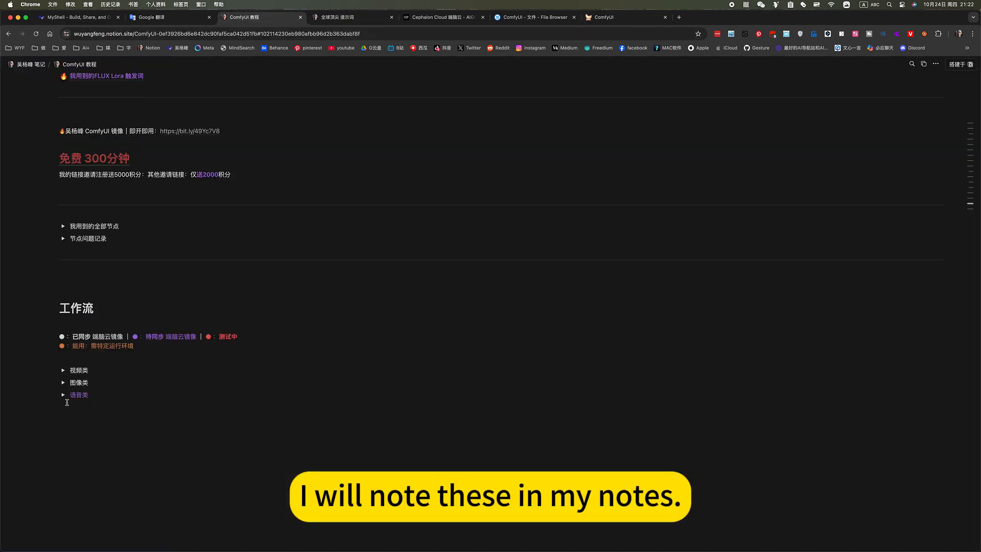
pyautogui.click(78, 394)
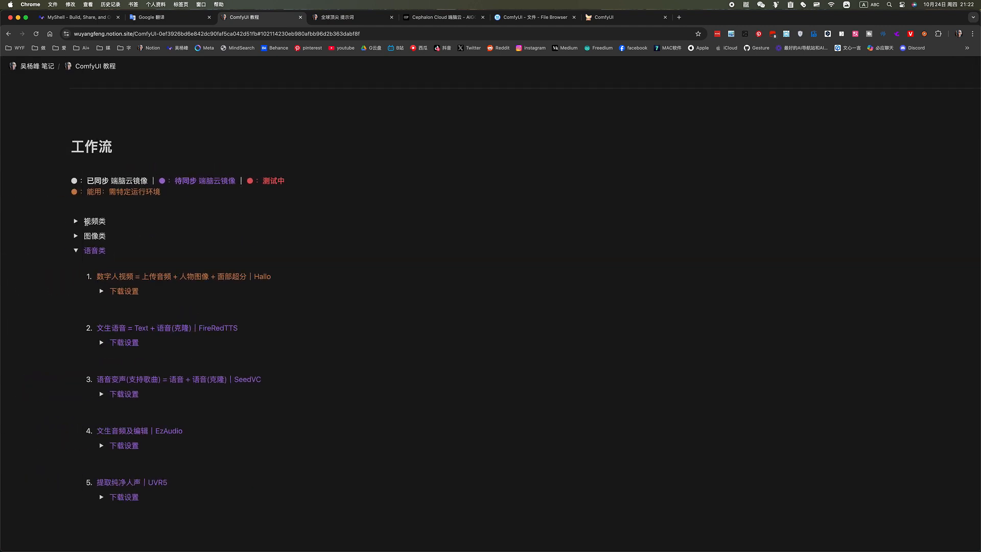
pyautogui.scroll(-3)
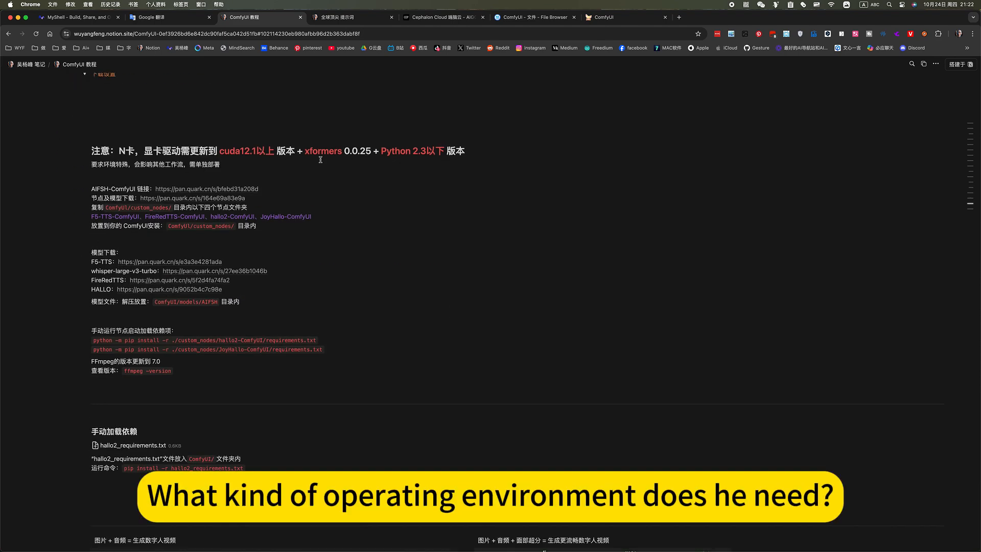
pyautogui.scroll(-3)
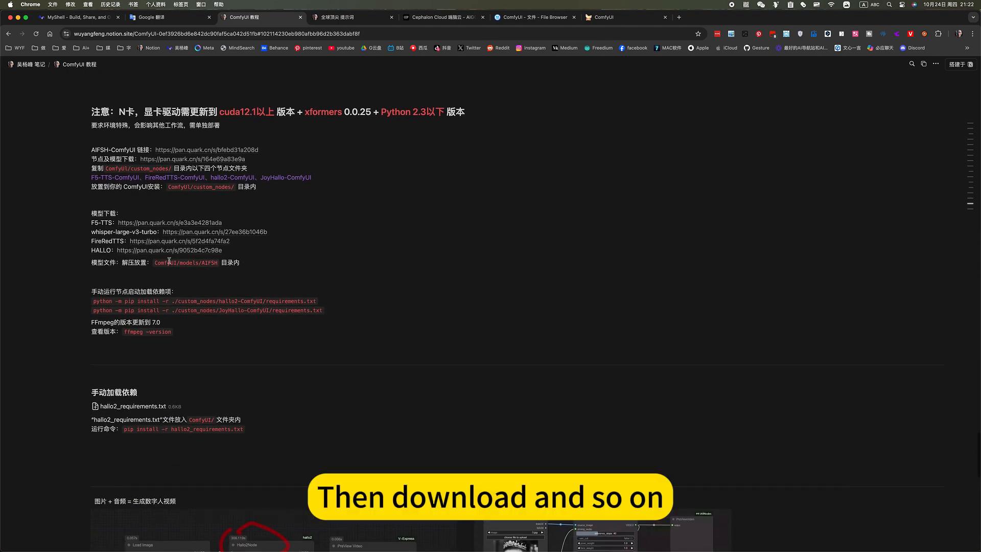
pyautogui.scroll(-3)
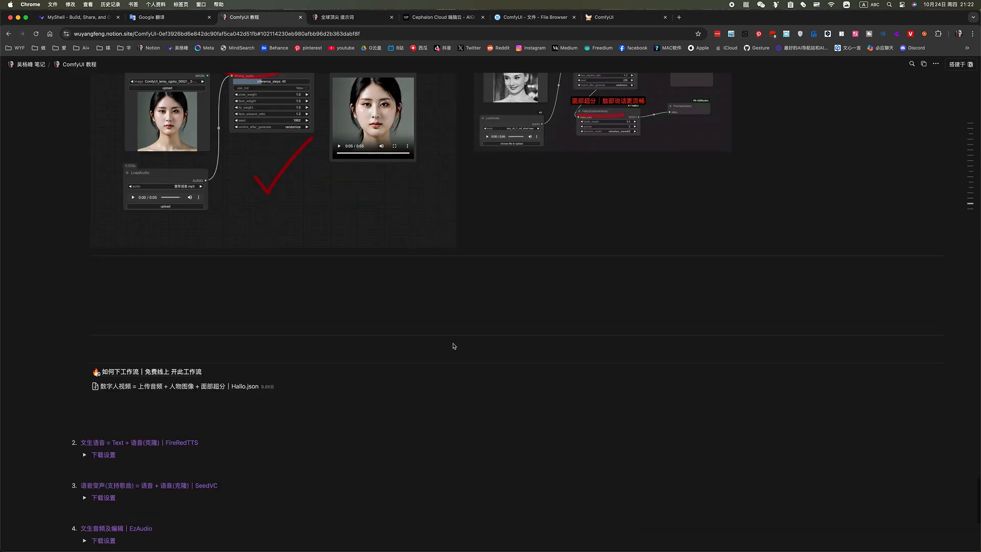
pyautogui.scroll(3)
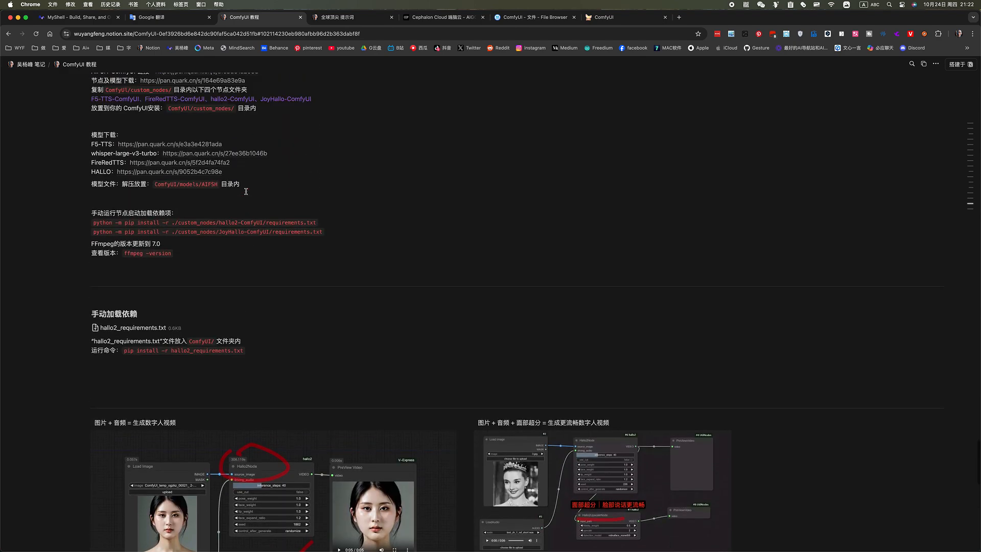
pyautogui.scroll(3)
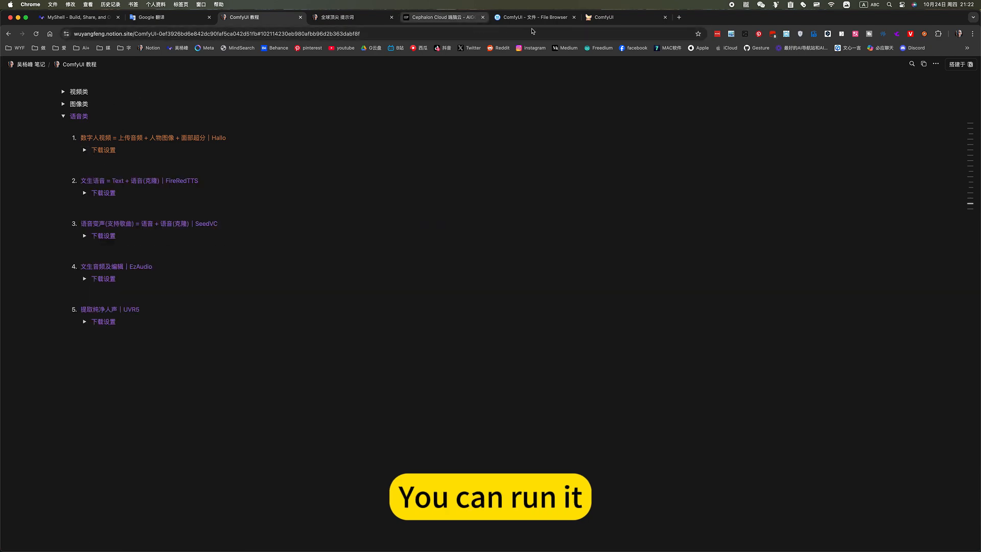
# Return to ComfyUI as the golden Amaterasu sun-goddess image finishes in the Image Comparer
pyautogui.click(616, 17)
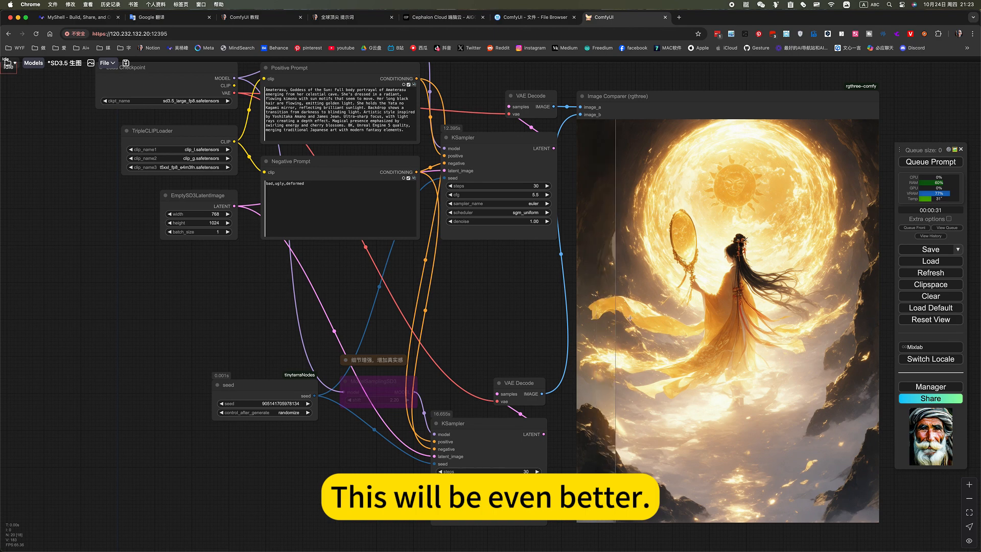
# Zoom the canvas in on the ModelSamplingSD3 node (shift 2.20) and its detail-enhancement note
pyautogui.scroll(-3)
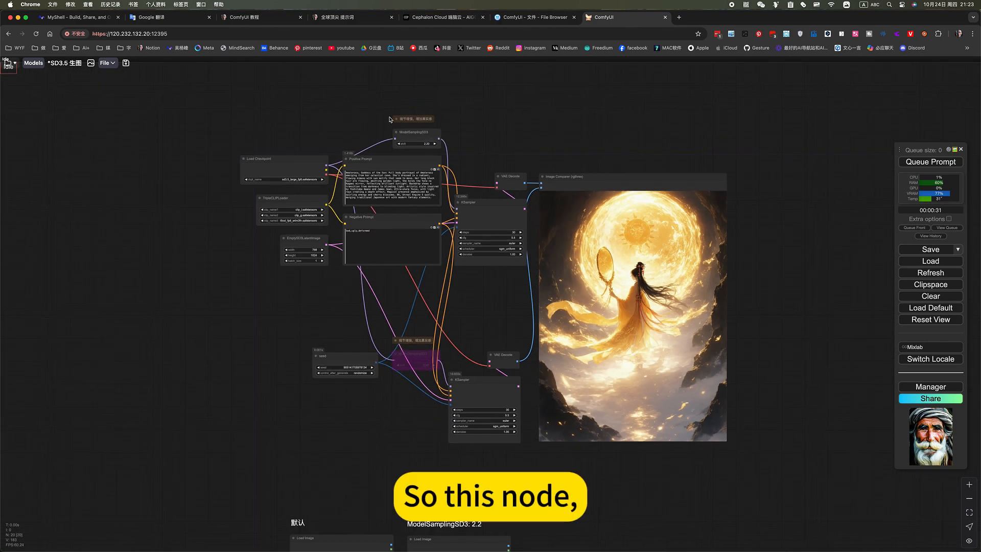
pyautogui.scroll(3)
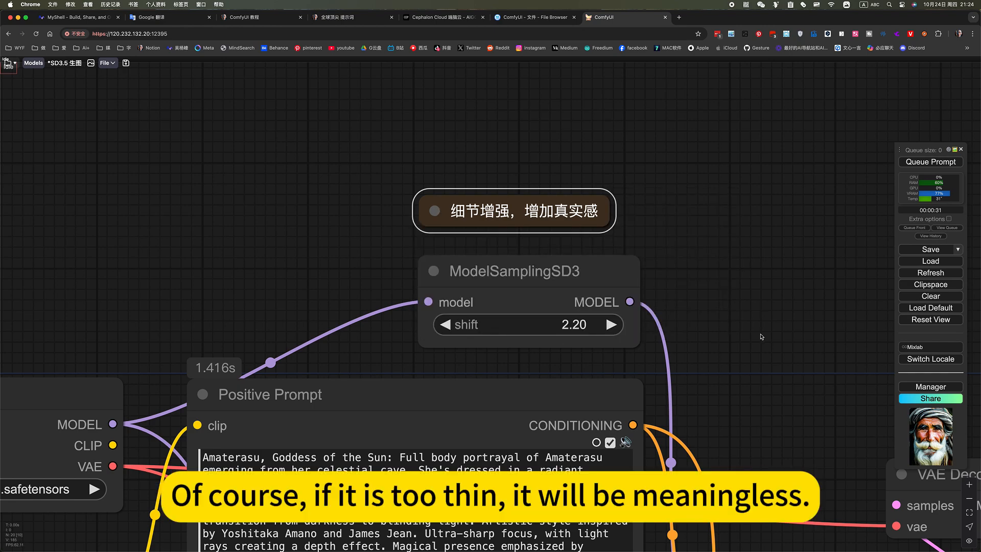
# Zoom out to show the full SD3.5 graph and the Amaterasu image in Image Comparer
pyautogui.scroll(-3)
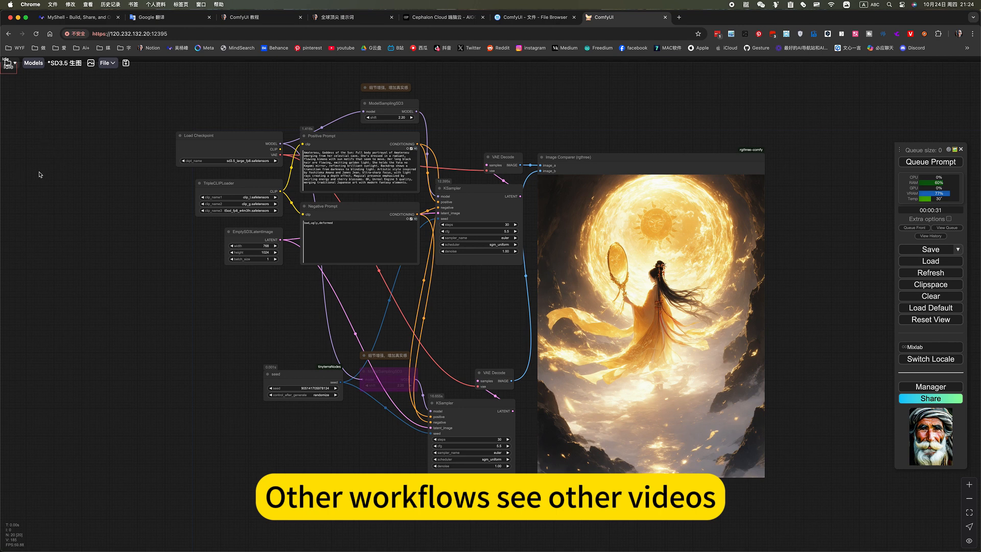
pyautogui.moveTo(639, 114)
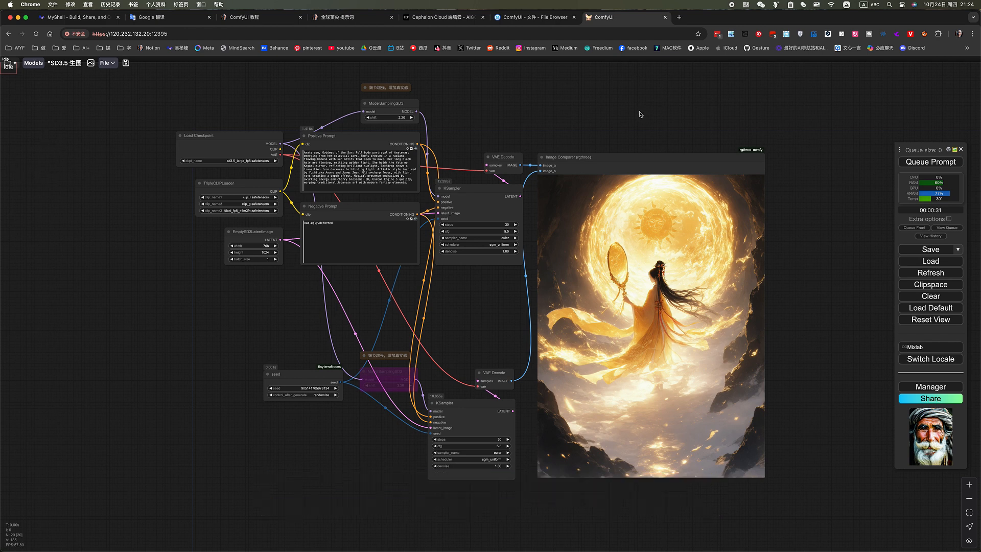